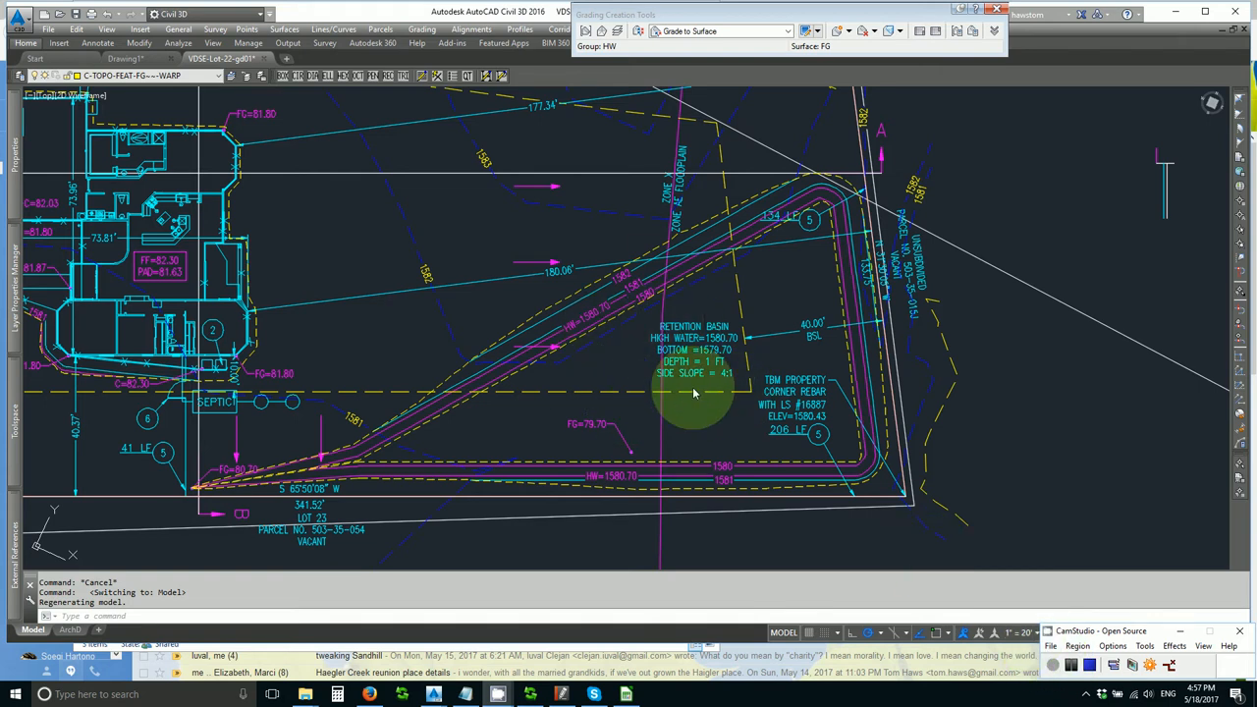
mouse_move(708, 338)
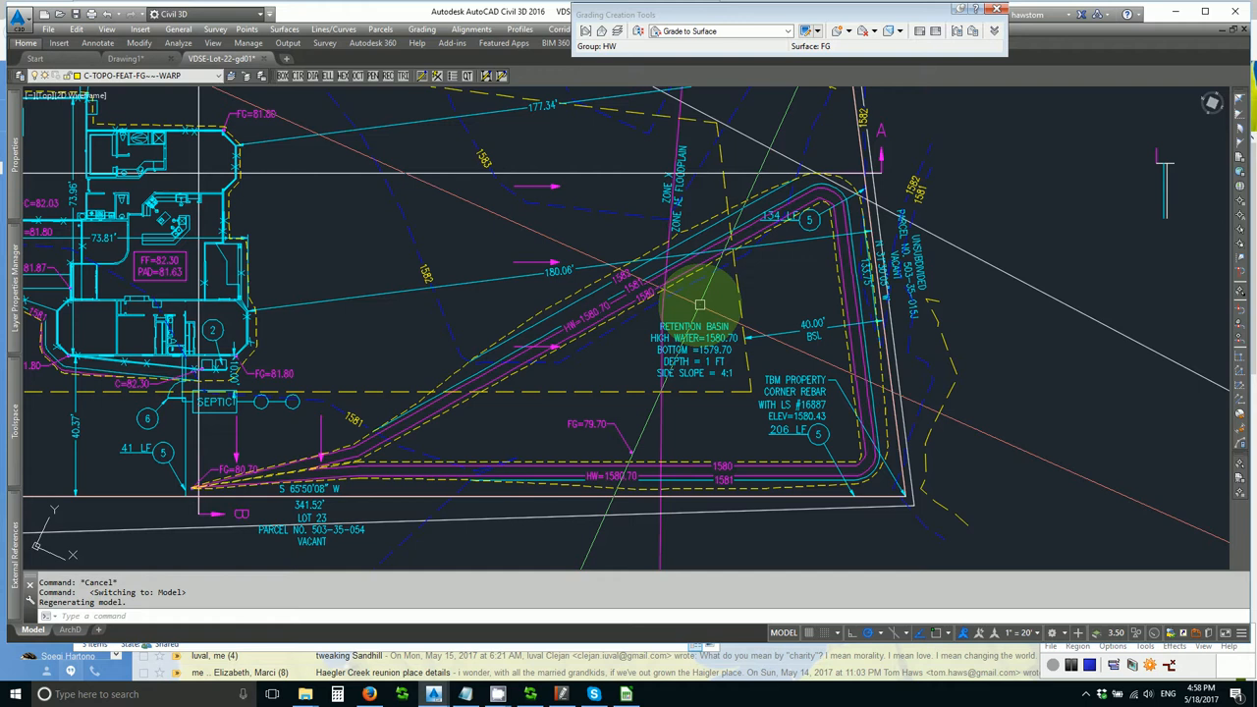
mouse_move(699, 305)
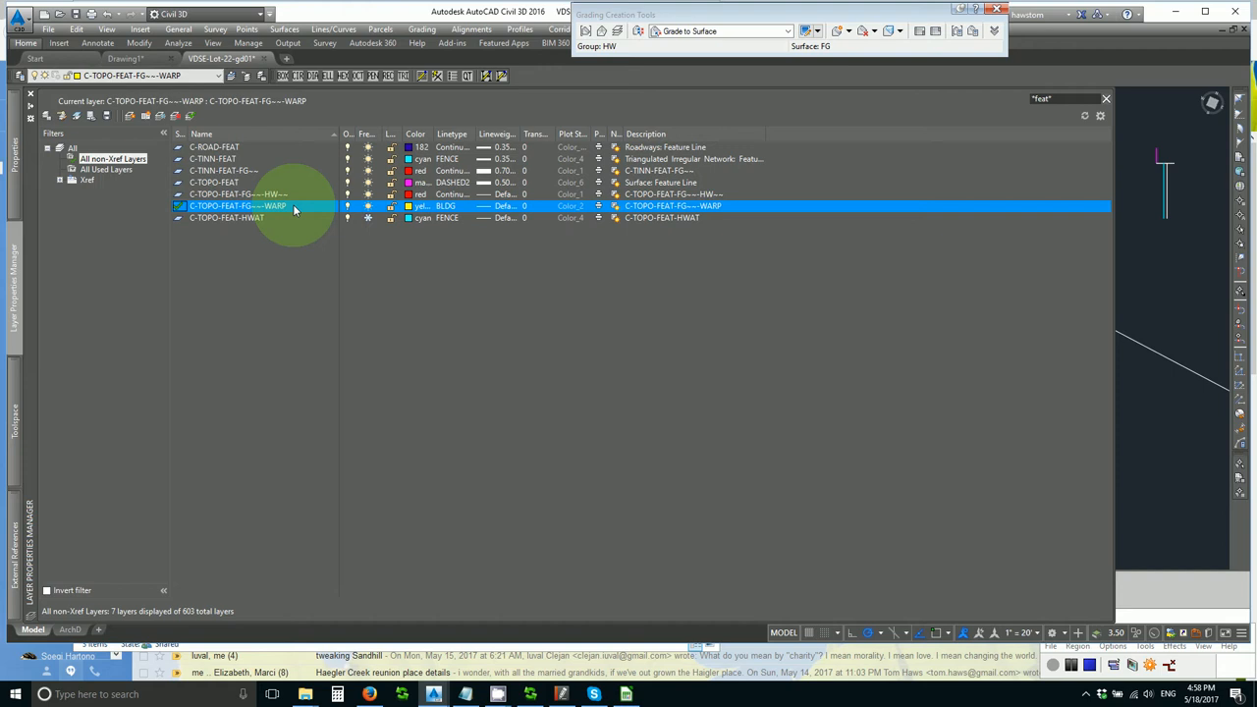
mouse_move(365, 224)
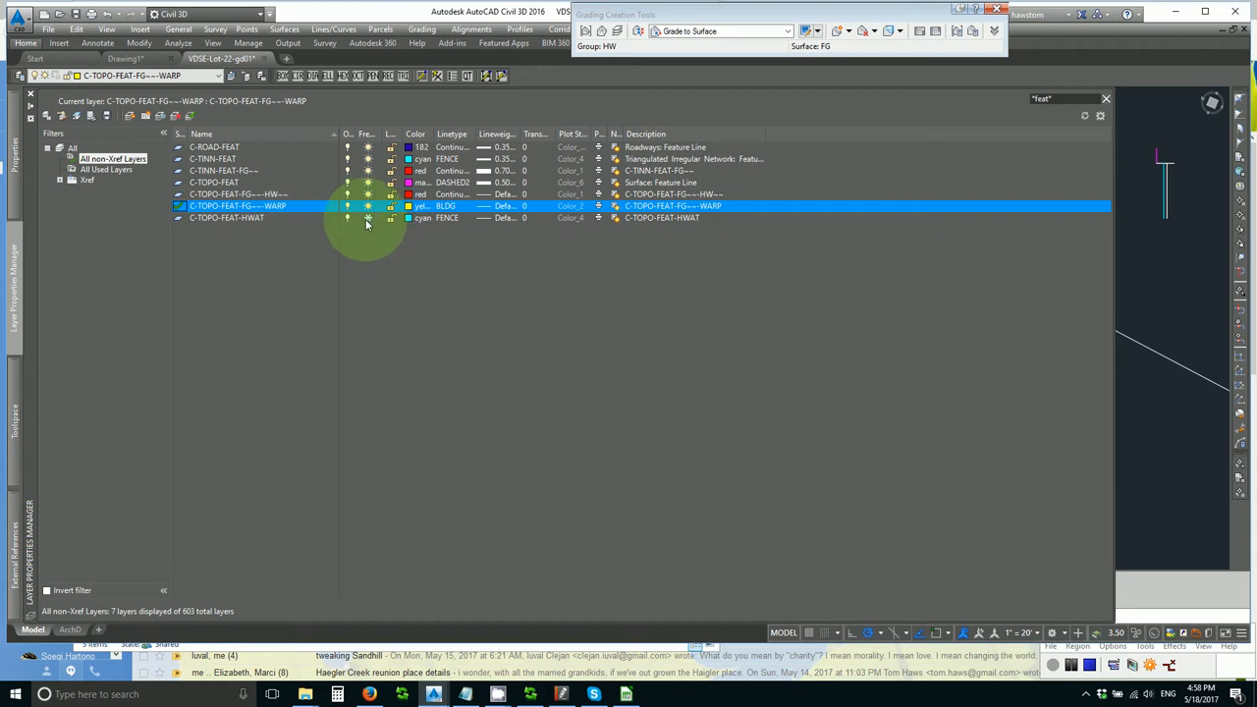
- Toggle the display state of the C-TOPO-FEAT-FG----WARP feature-line layer
click(226, 219)
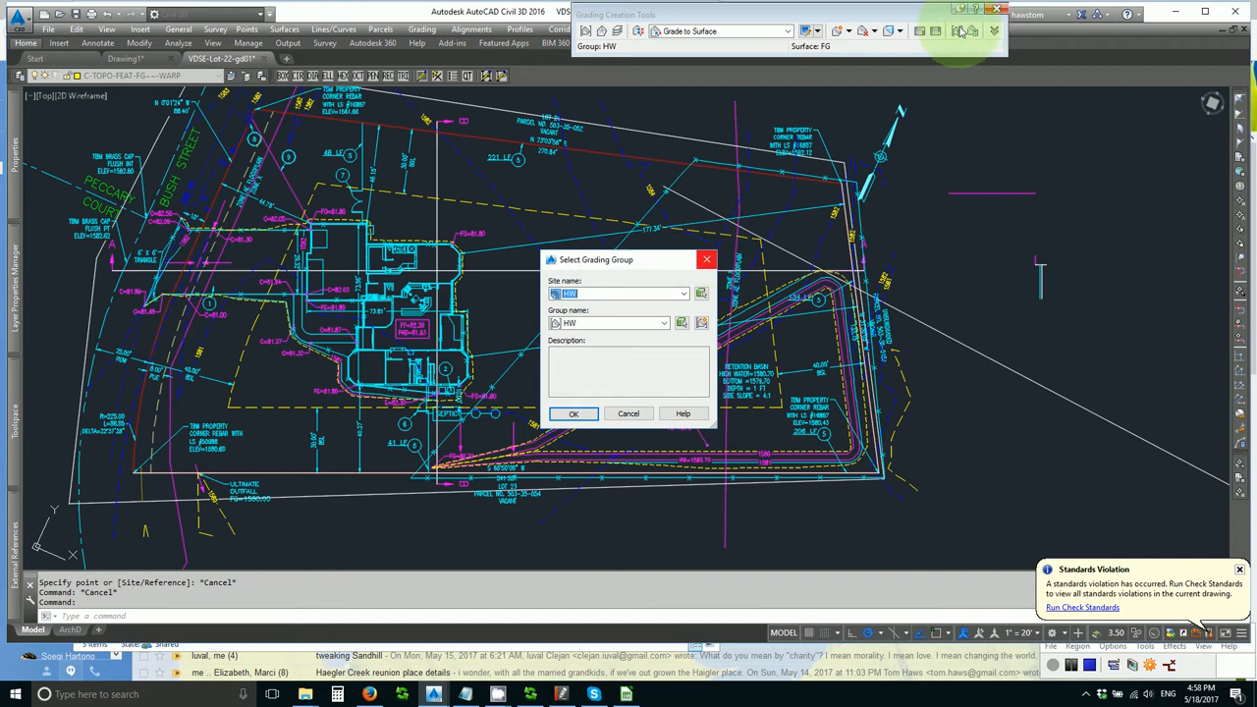
click(573, 412)
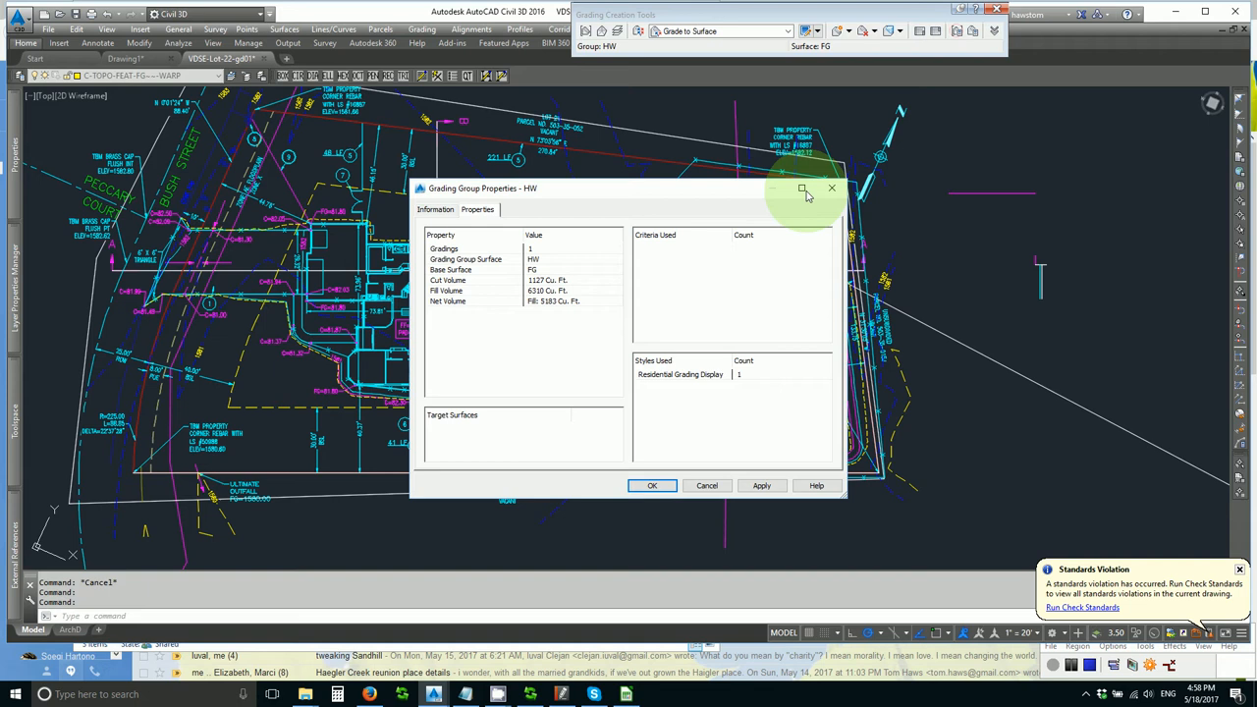
click(436, 208)
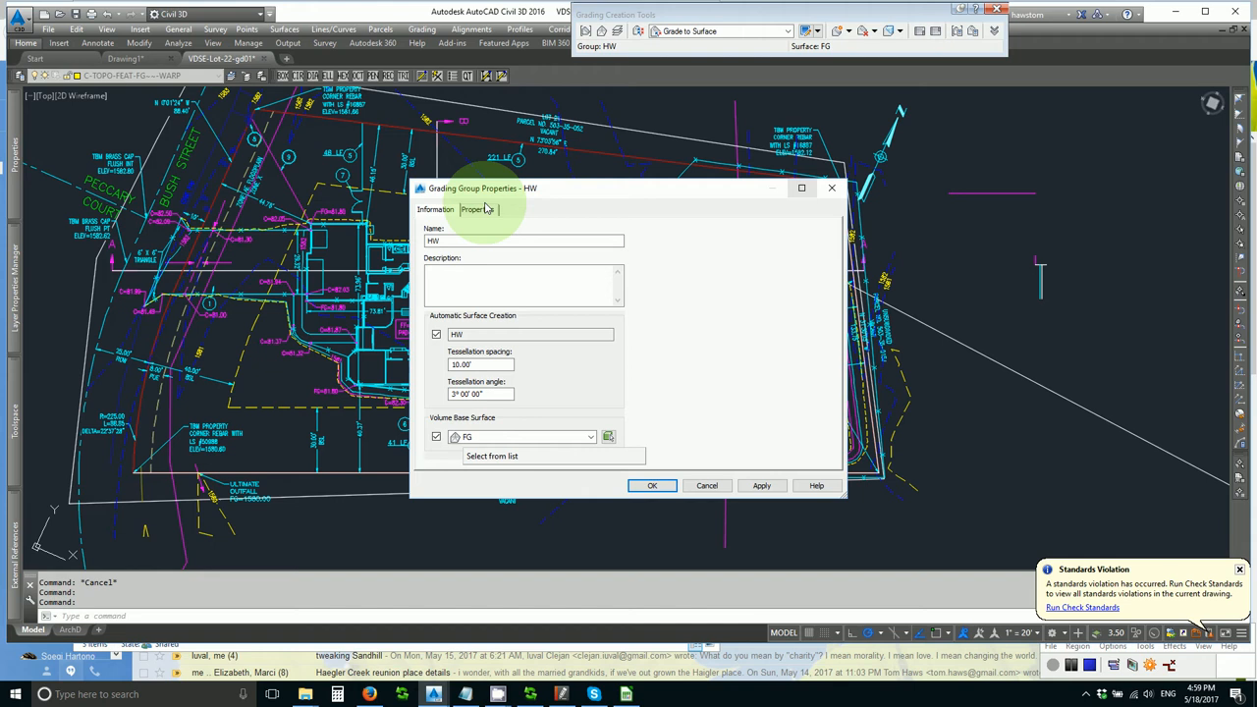
click(477, 209)
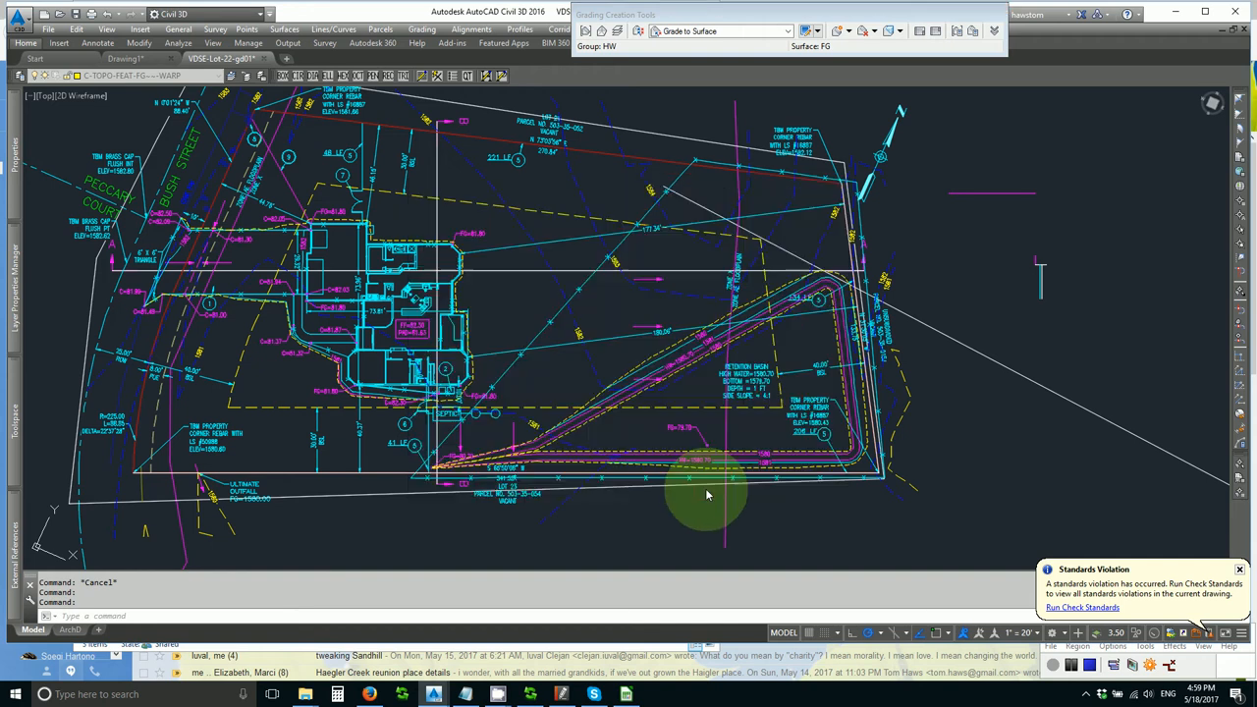
- Set the ambient Volume unit to cubic foot in Edit Drawing Settings and confirm
click(16, 428)
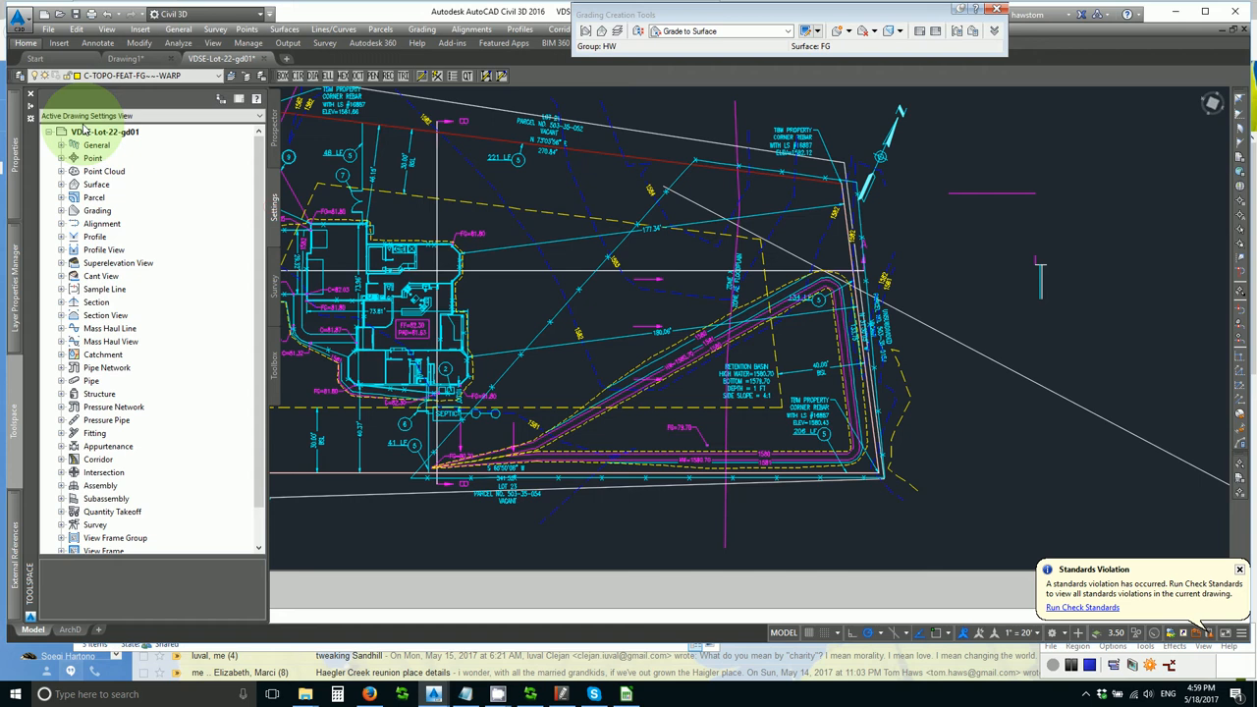
click(98, 132)
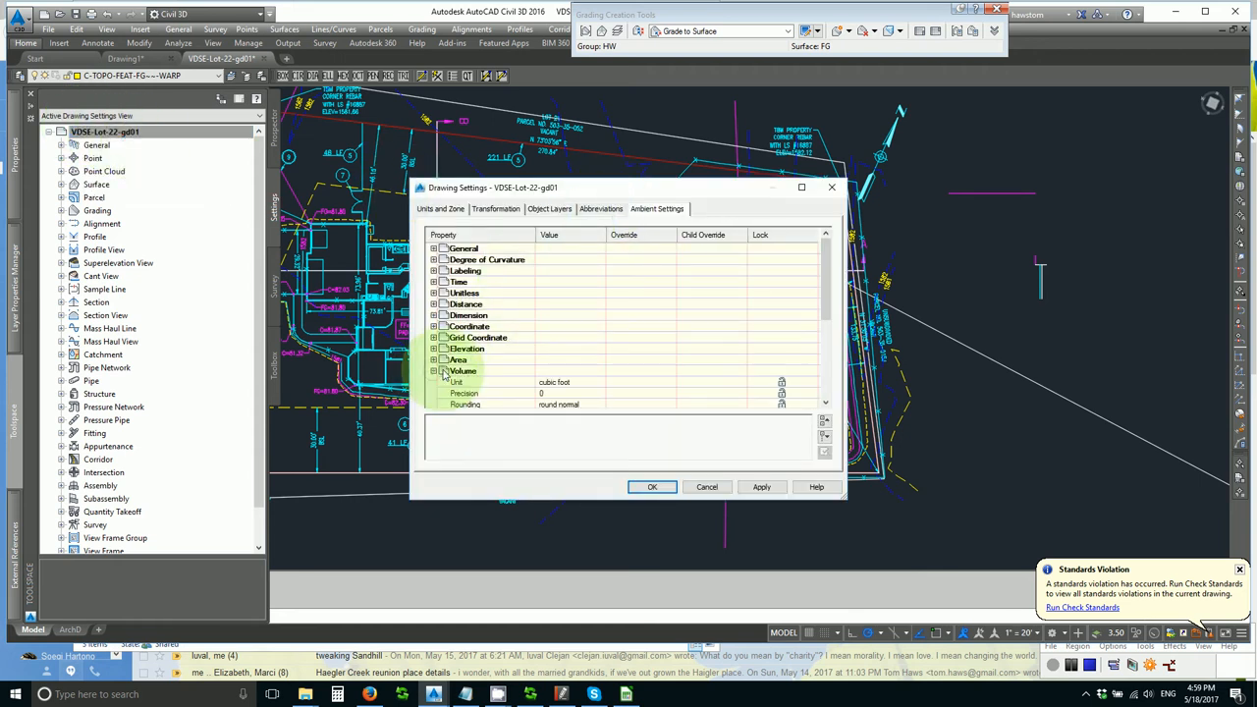
click(601, 381)
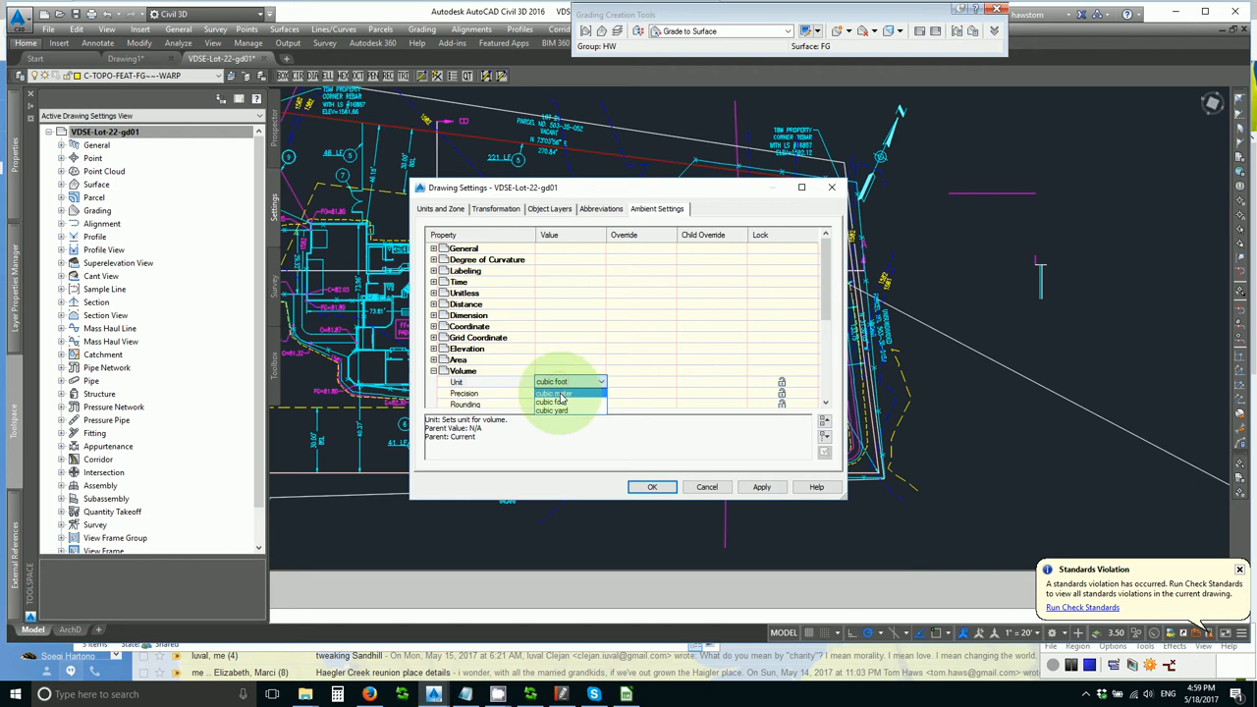
click(554, 410)
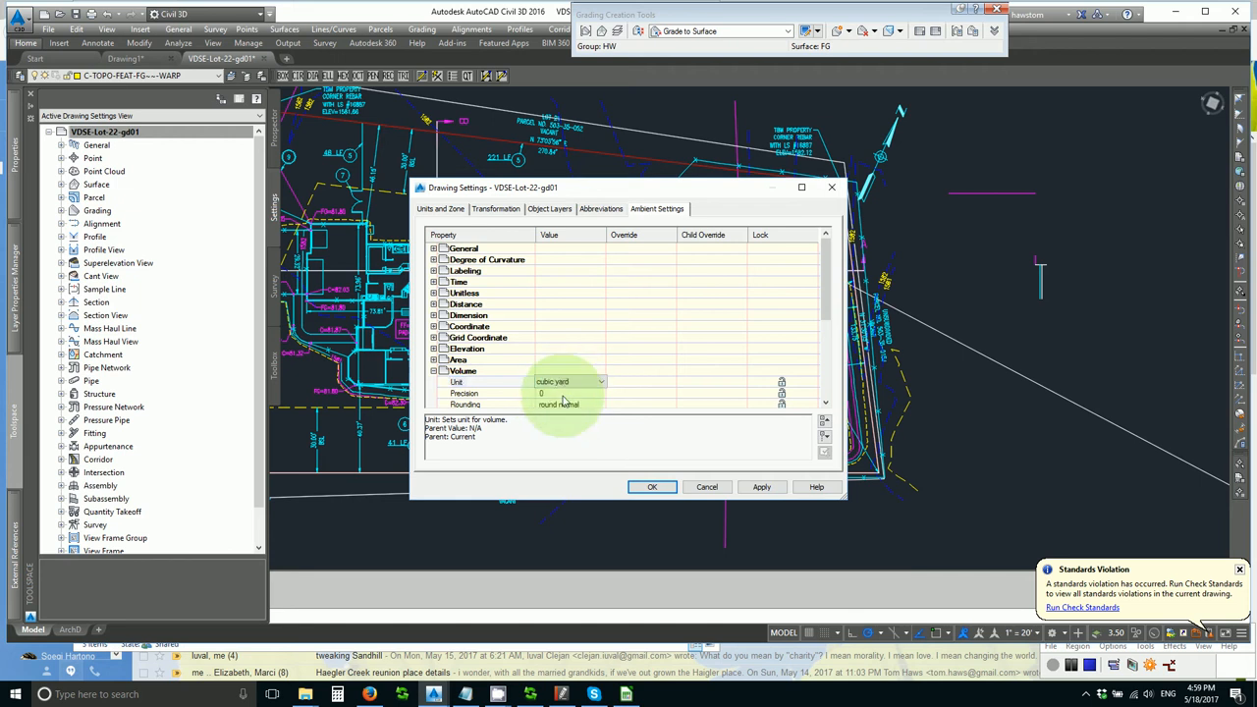
click(601, 381)
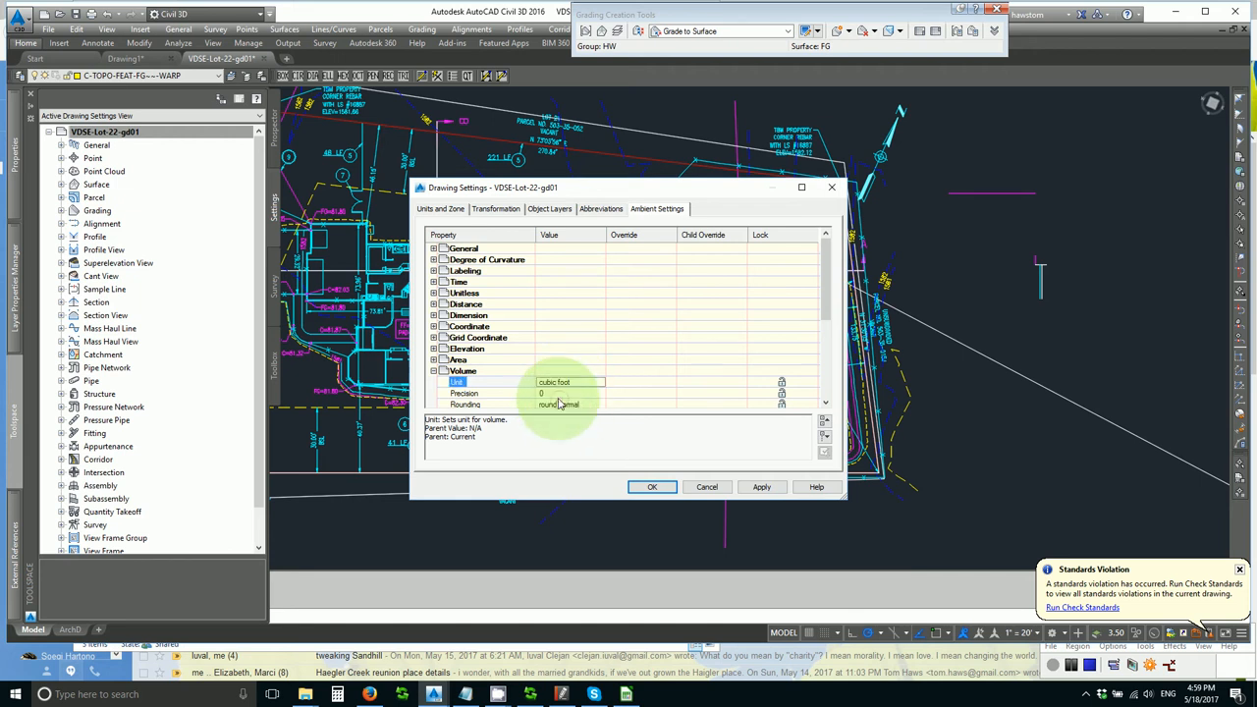
click(653, 487)
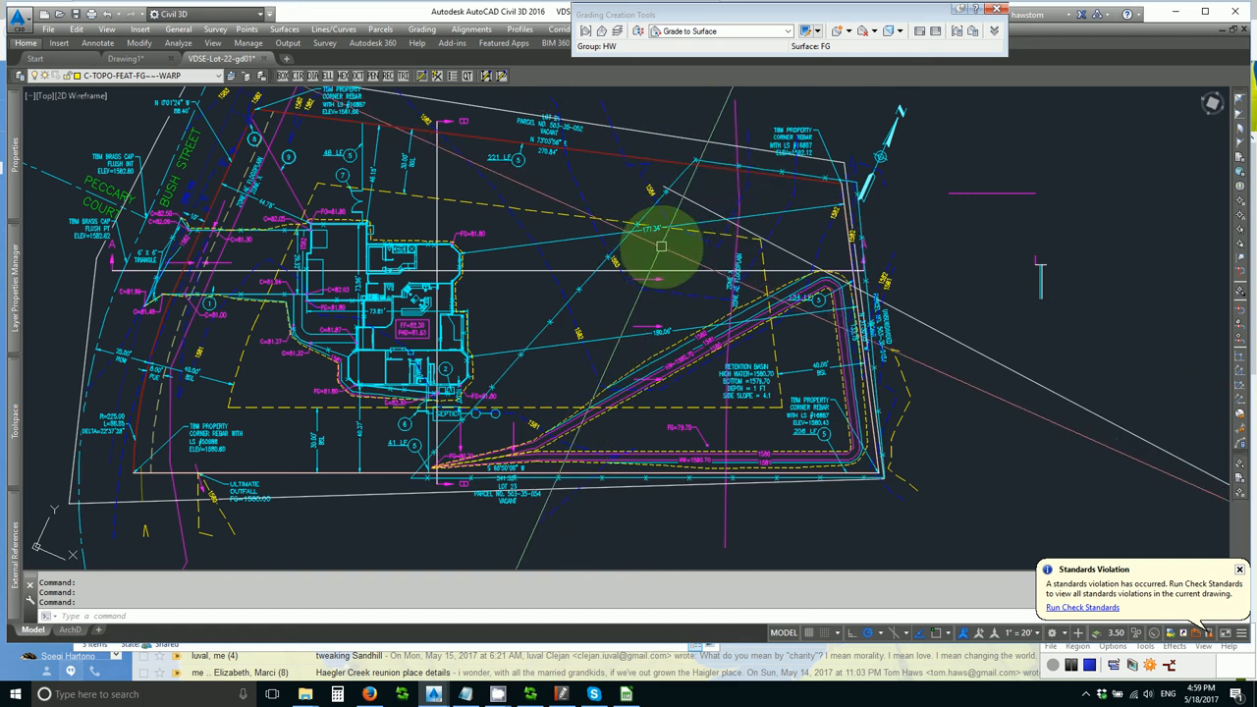
mouse_move(660, 243)
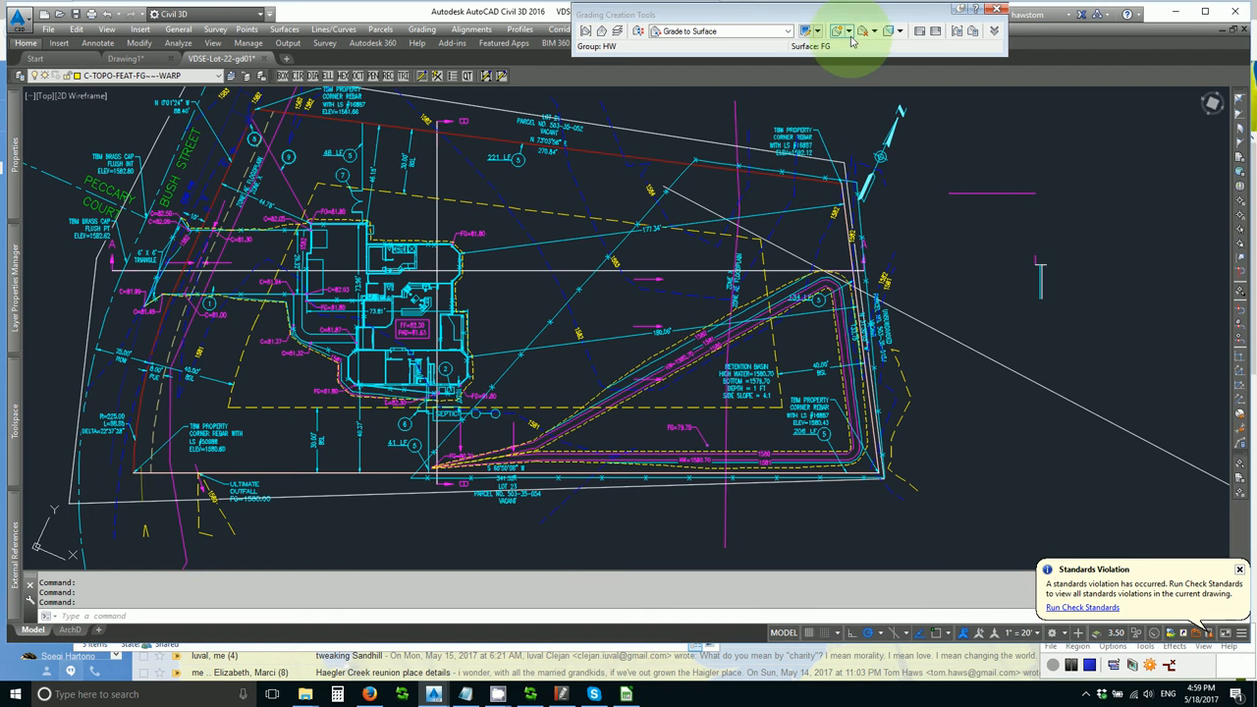
- Infill the basin interior with Create Infill, then bring up the HW grading group's properties
click(861, 31)
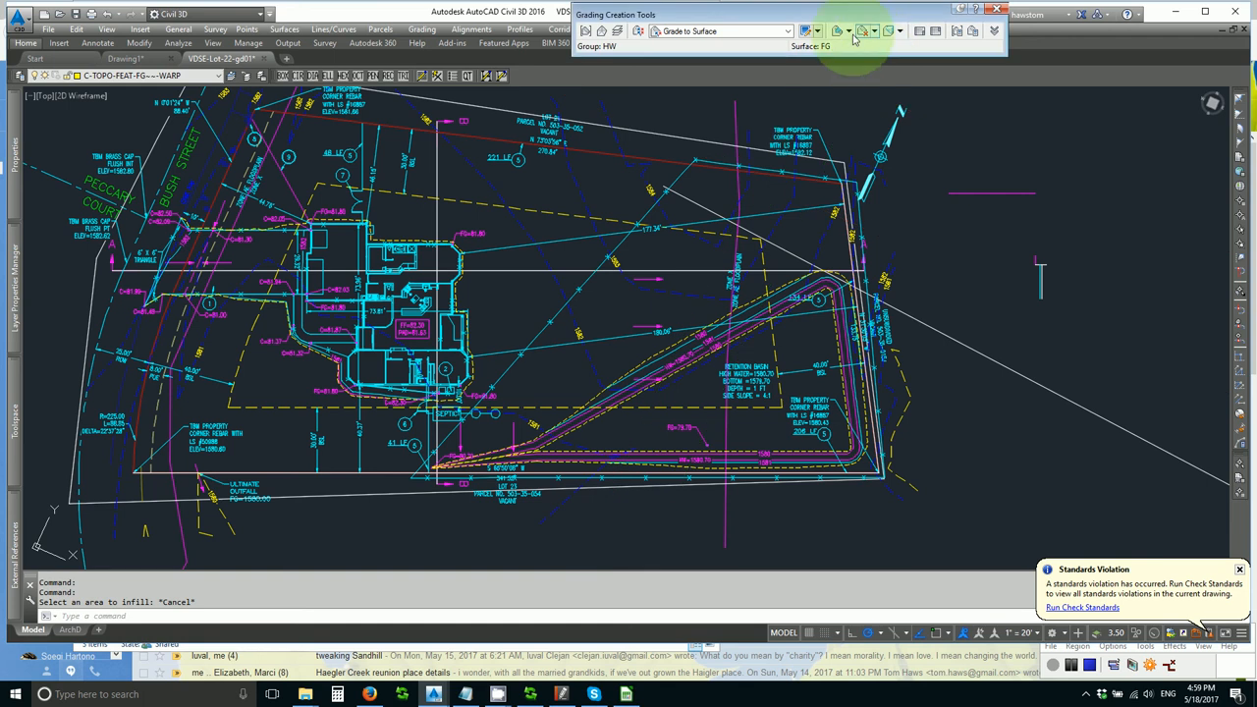
click(860, 32)
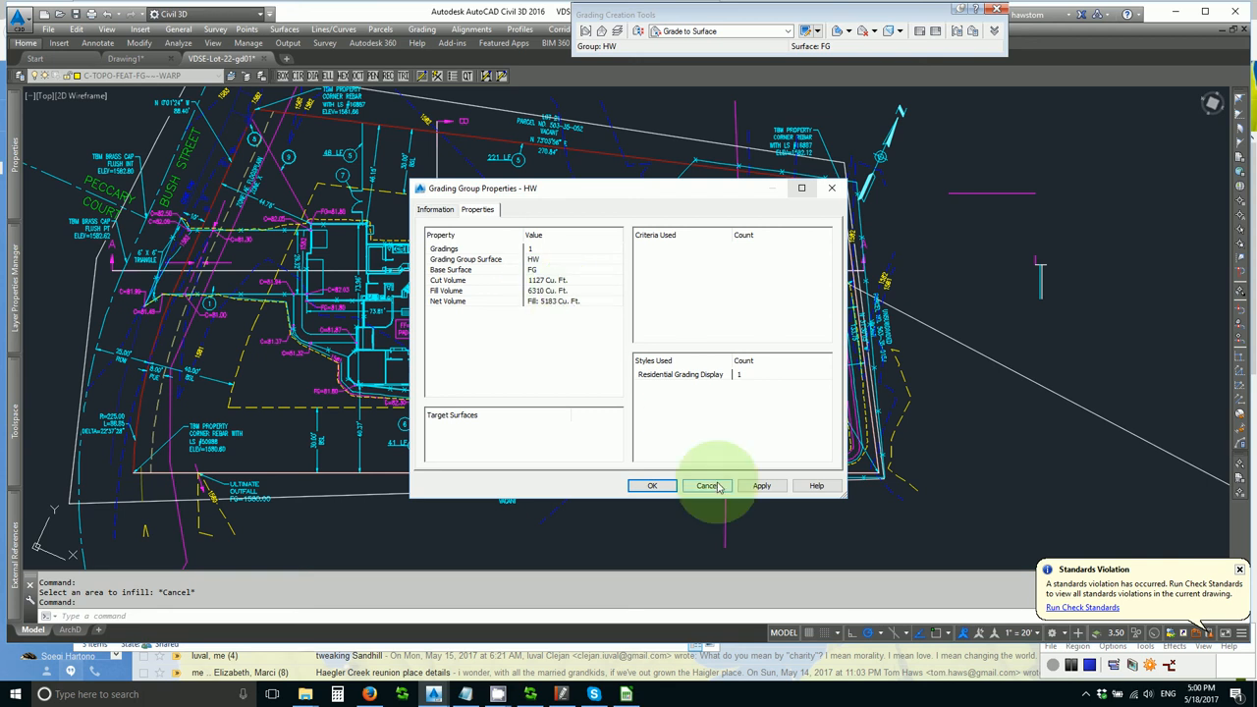
- Cancel out of Grading Group Properties - HW after reviewing the cubic-foot volumes
click(707, 485)
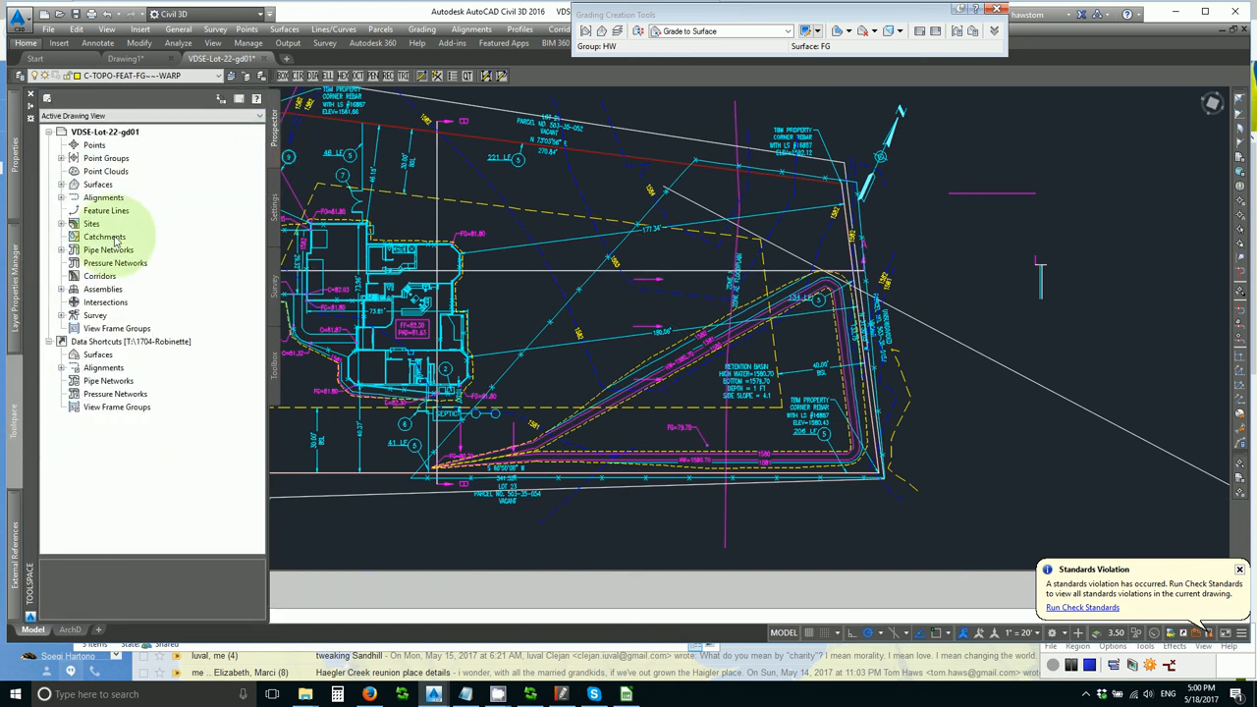
- Expand Sites > HW > Grading Groups in Prospector and show the grading group's shortcut menu
click(63, 224)
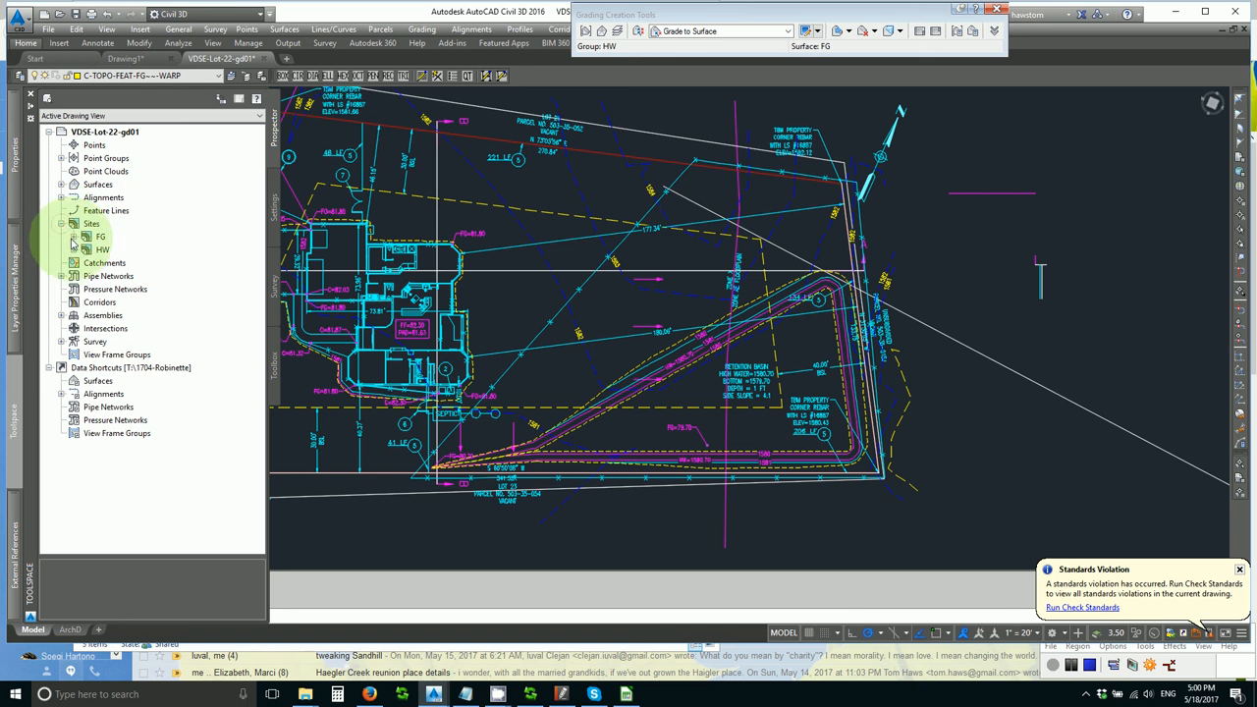
click(77, 250)
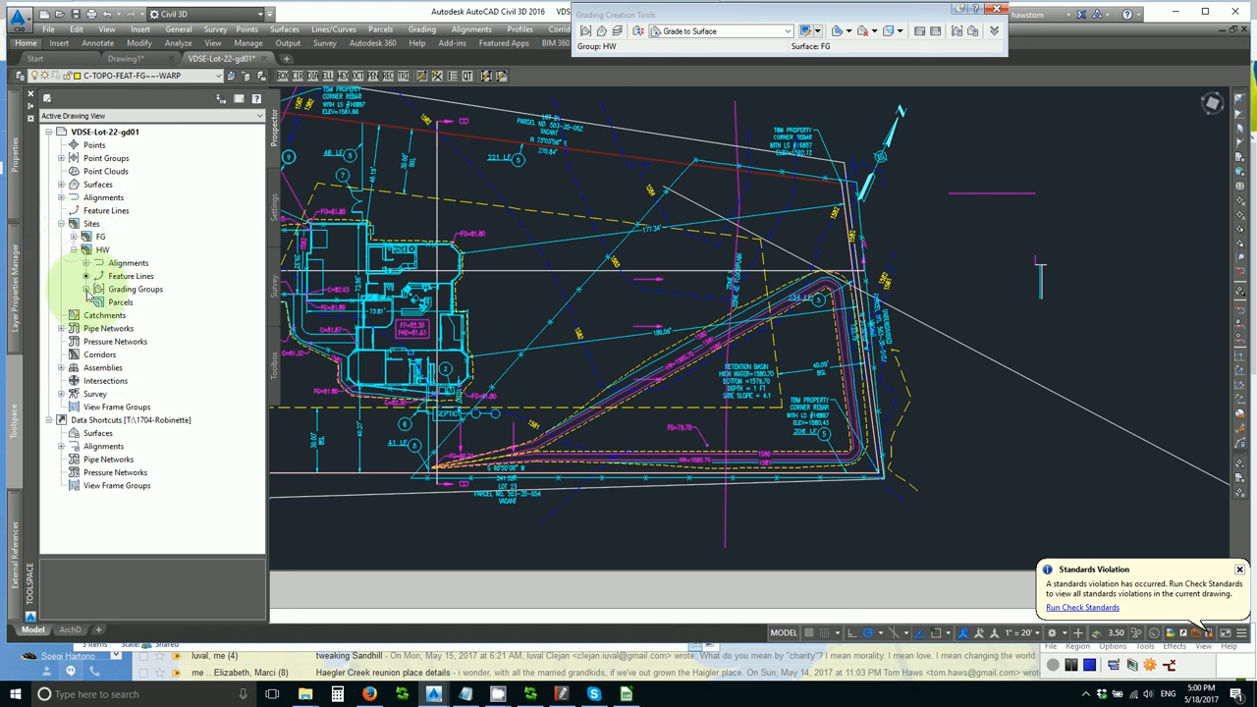
right_click(134, 303)
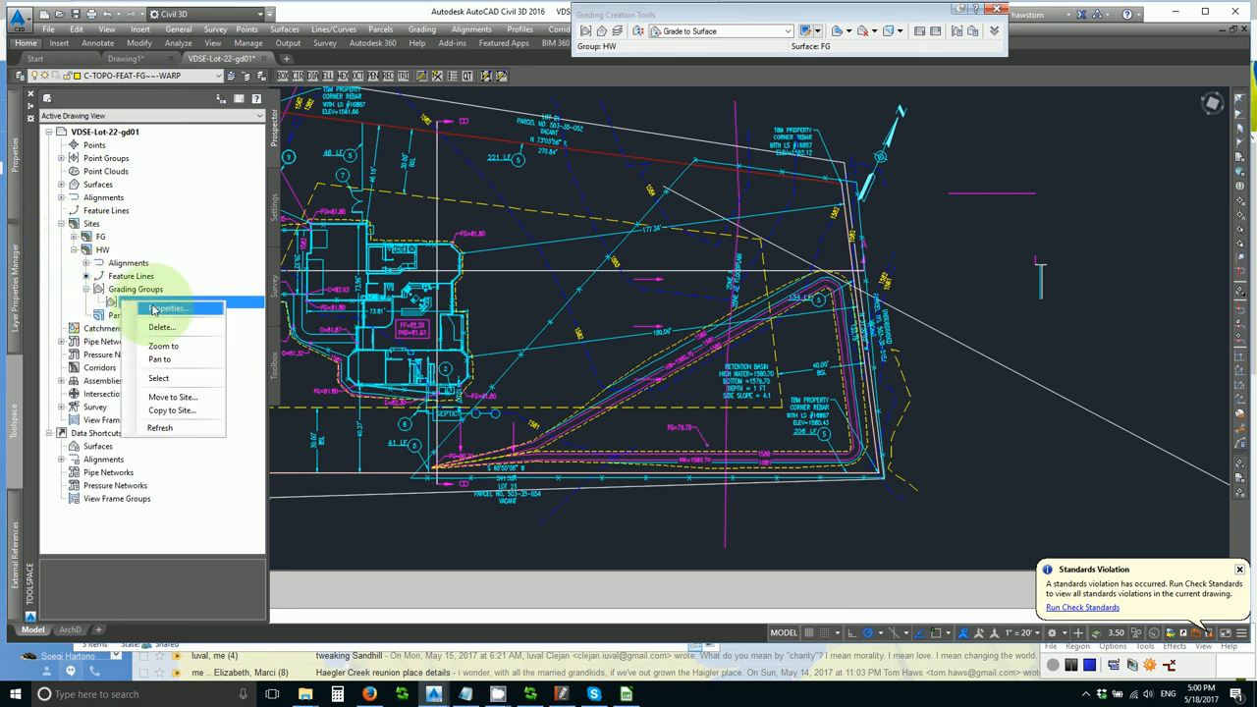